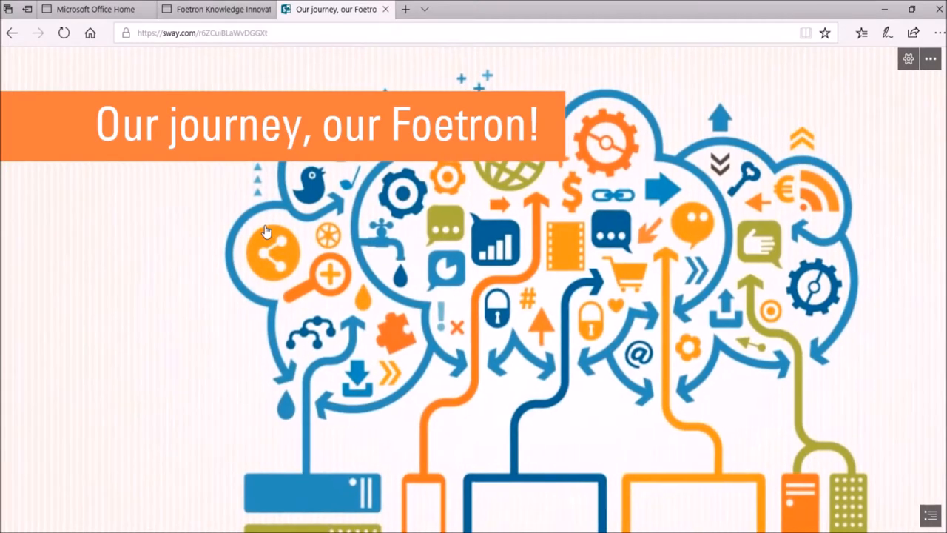
# Browse the forms list, view the one shared Foetron form, then the empty Recent group forms list.
pyautogui.scroll(-3)
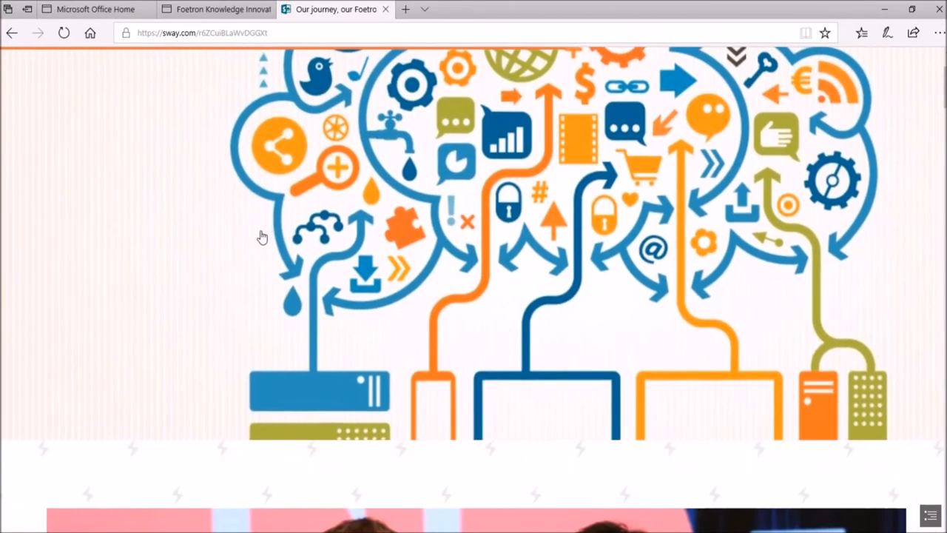
pyautogui.scroll(-3)
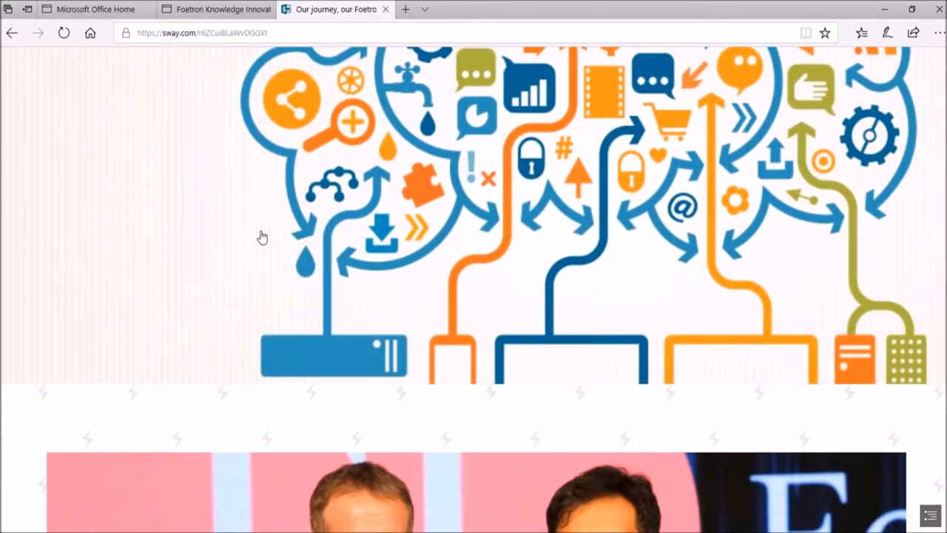
pyautogui.scroll(-3)
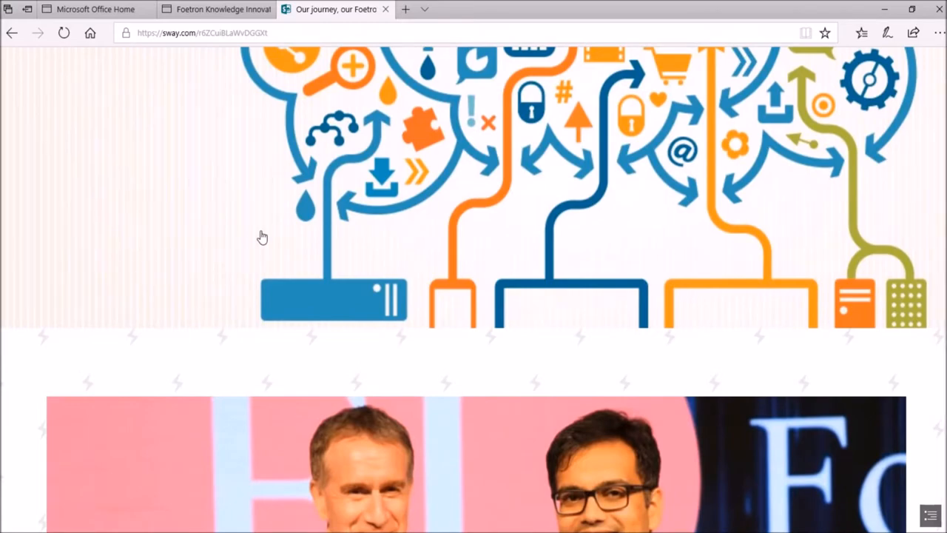
pyautogui.scroll(-3)
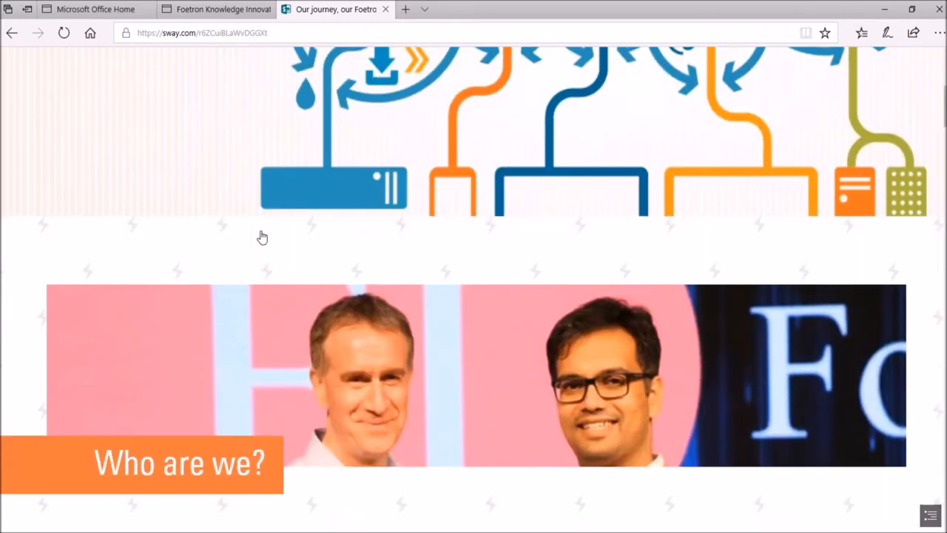
pyautogui.scroll(-3)
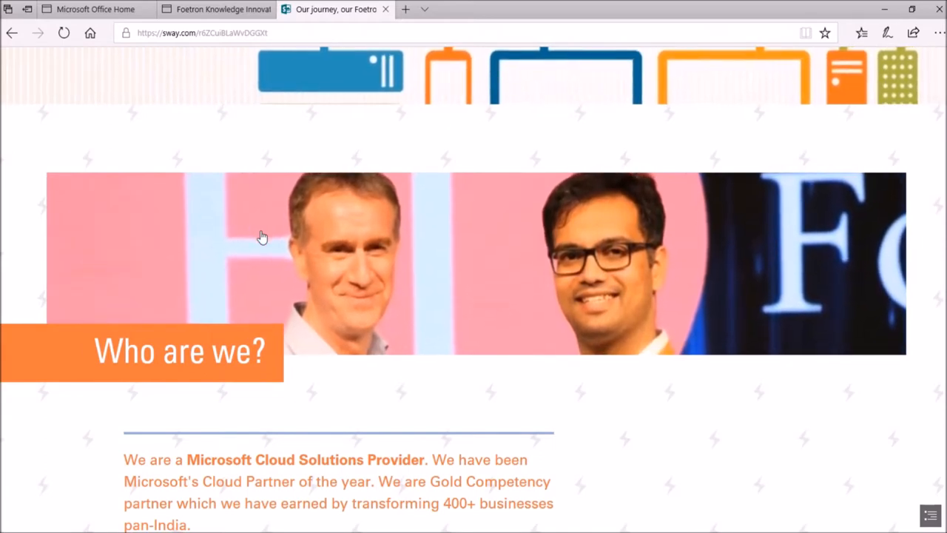
pyautogui.scroll(-3)
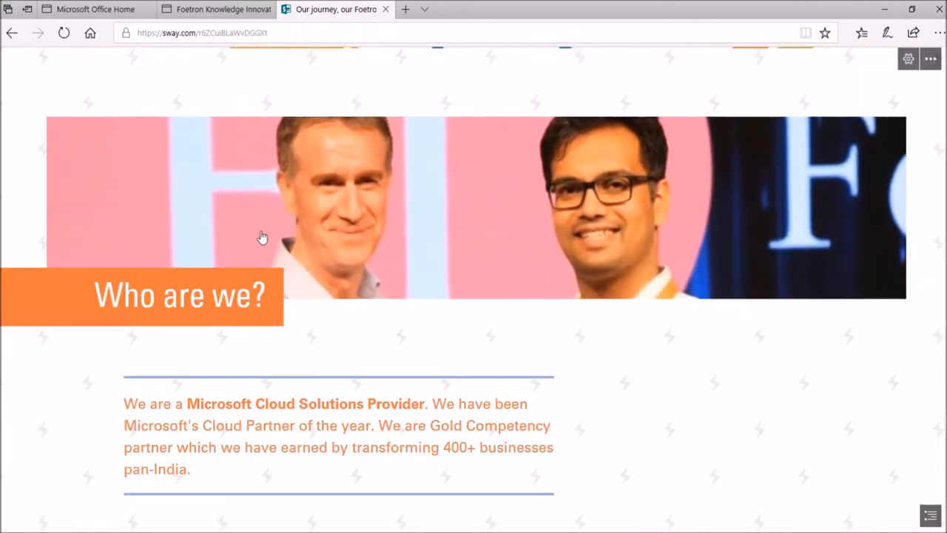
pyautogui.scroll(-3)
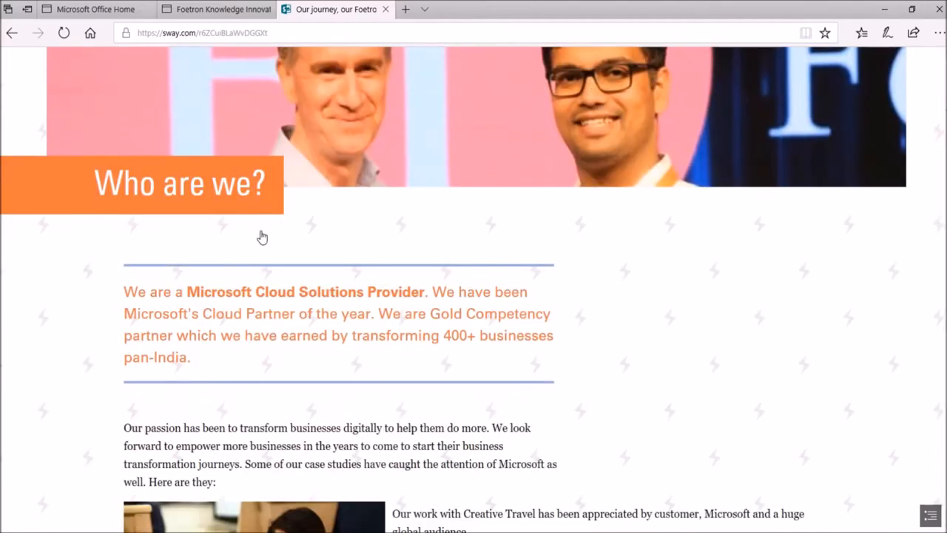
pyautogui.scroll(-3)
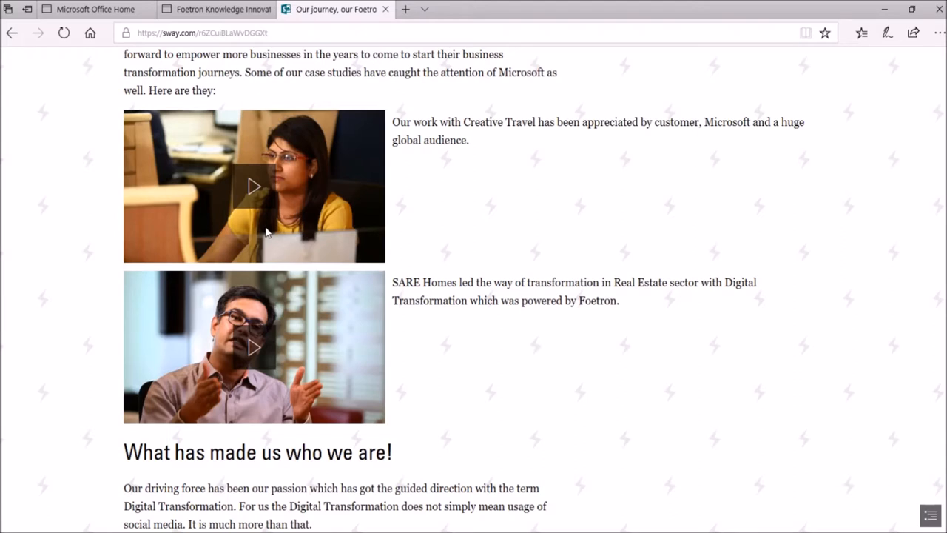
pyautogui.scroll(-3)
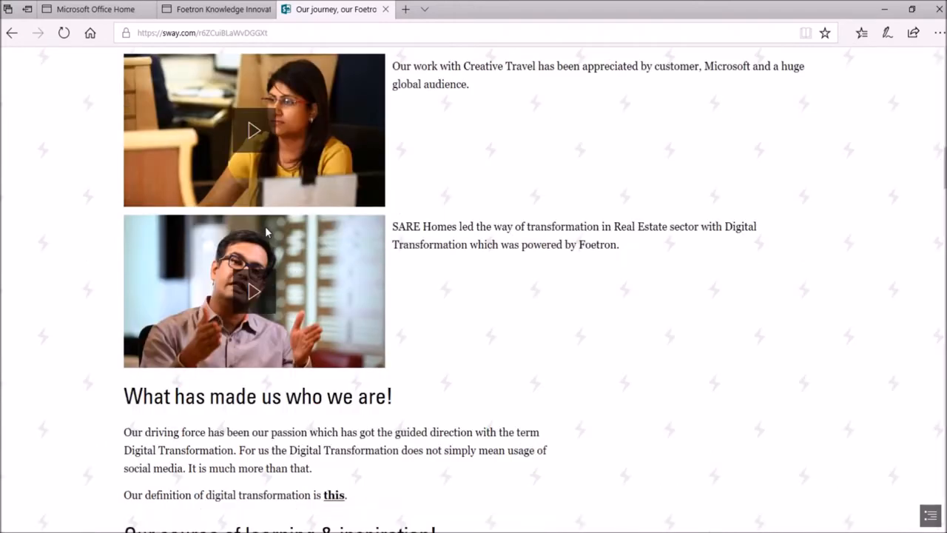
pyautogui.scroll(-3)
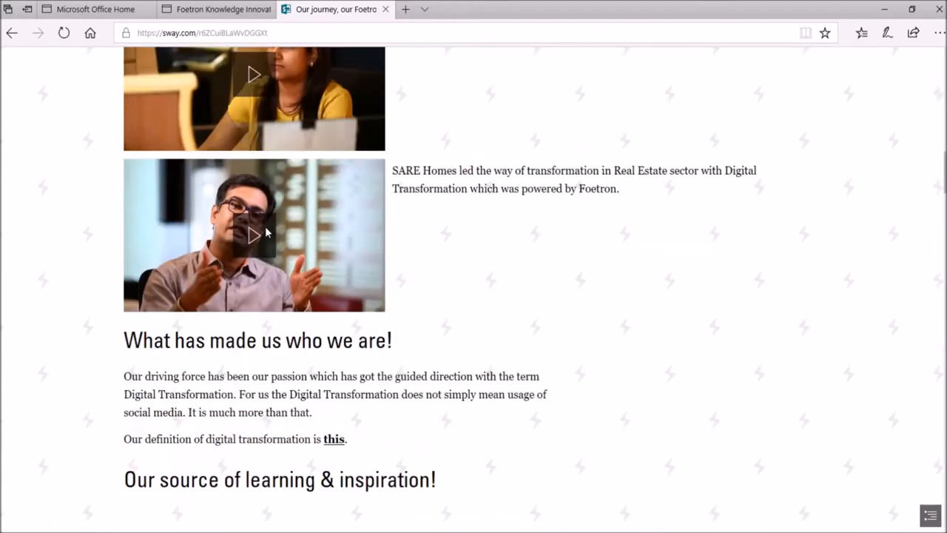
pyautogui.scroll(-3)
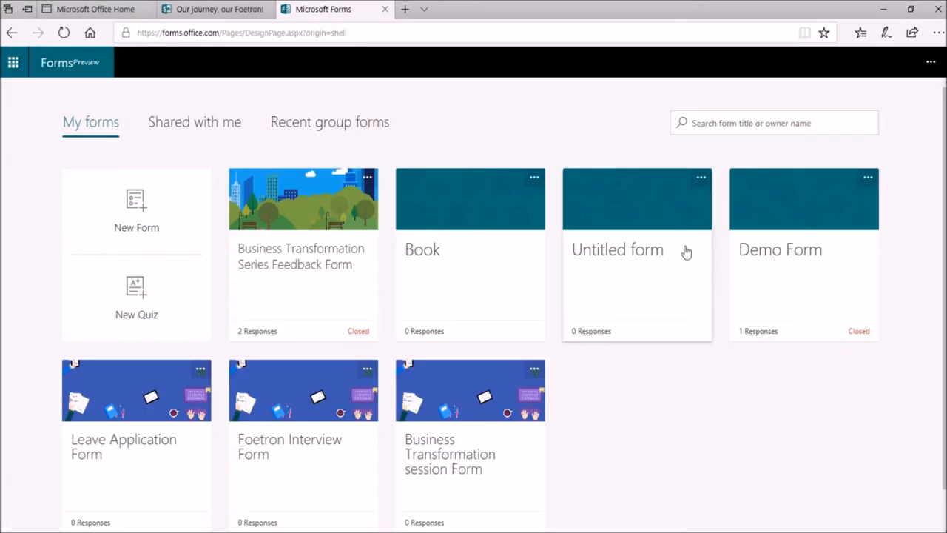
pyautogui.moveTo(63, 242)
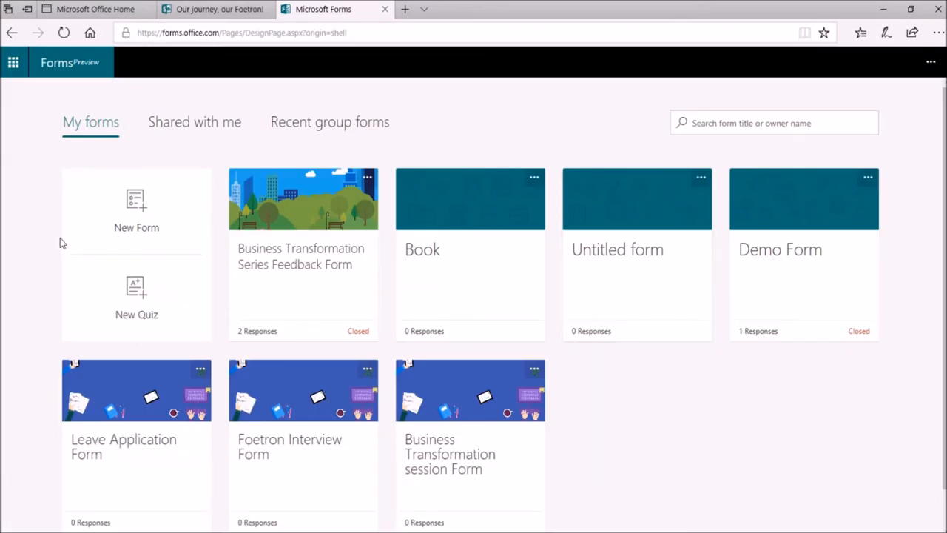
pyautogui.moveTo(285, 129)
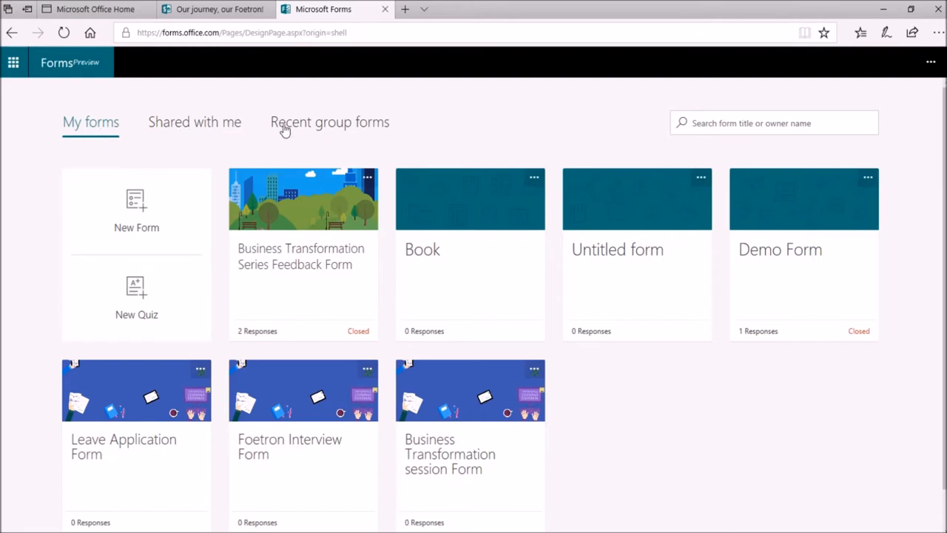
pyautogui.moveTo(335, 132)
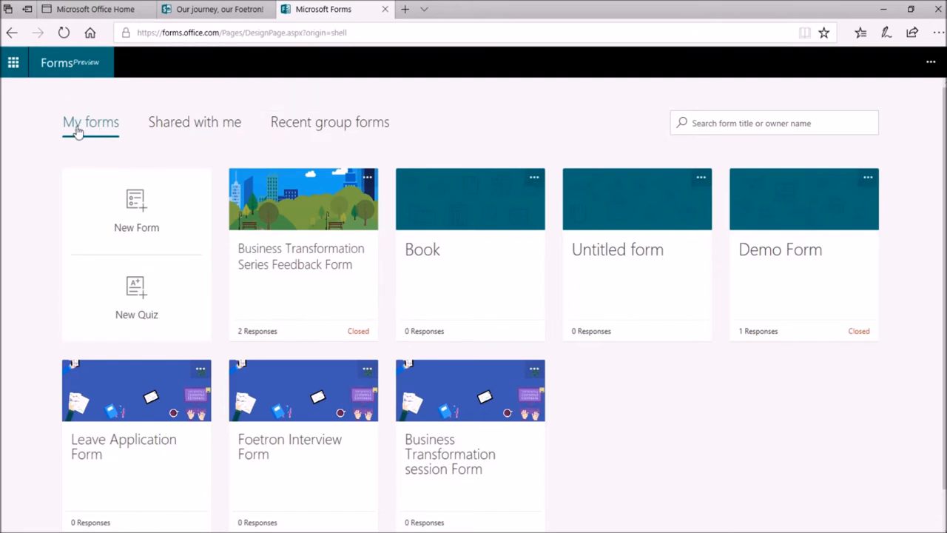
pyautogui.moveTo(166, 176)
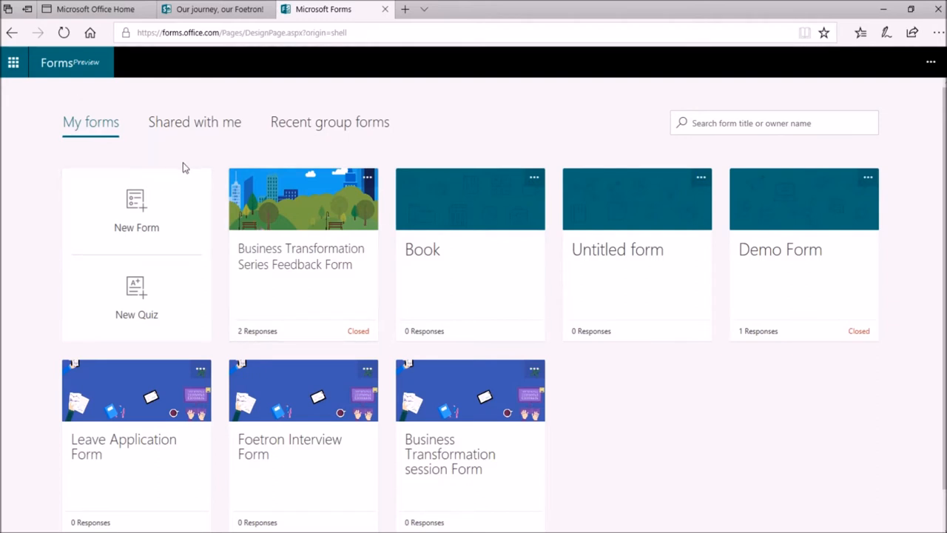
pyautogui.click(199, 122)
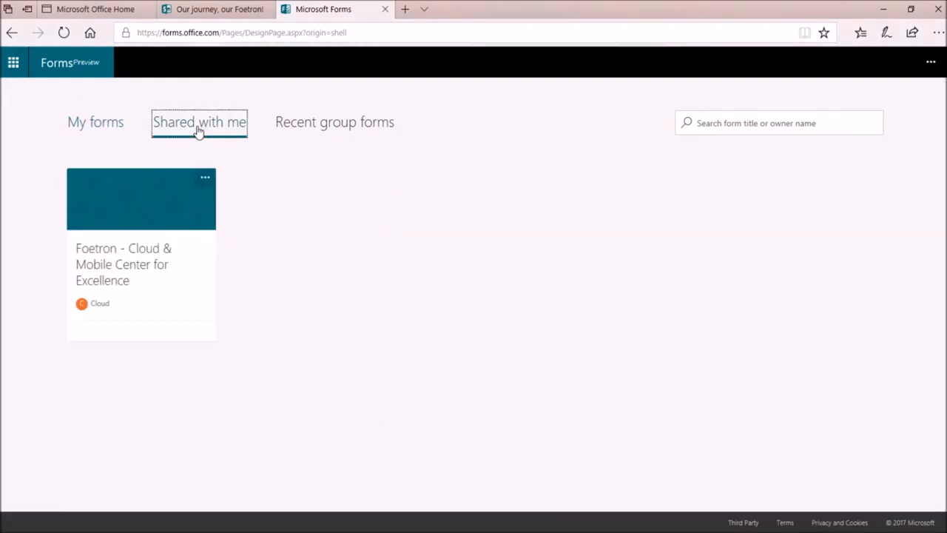
pyautogui.moveTo(107, 217)
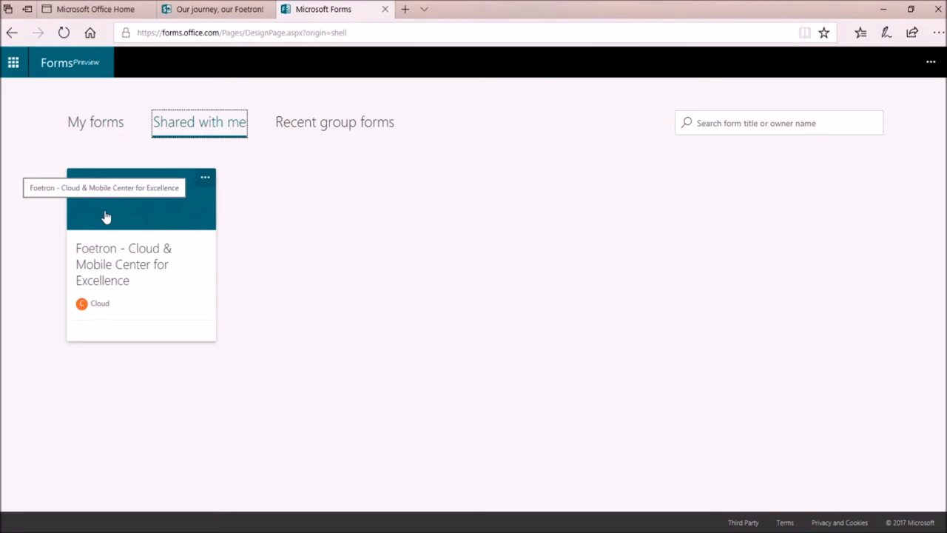
pyautogui.moveTo(380, 143)
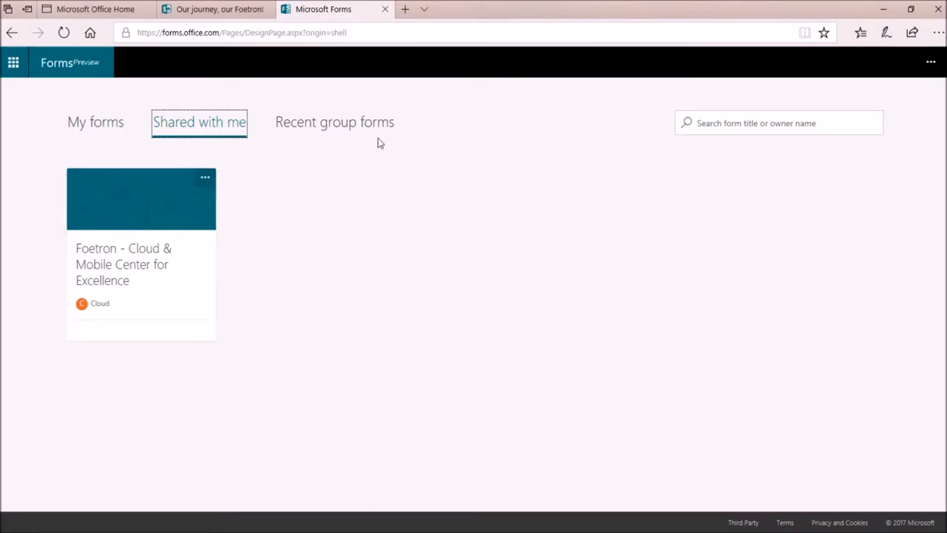
pyautogui.click(334, 122)
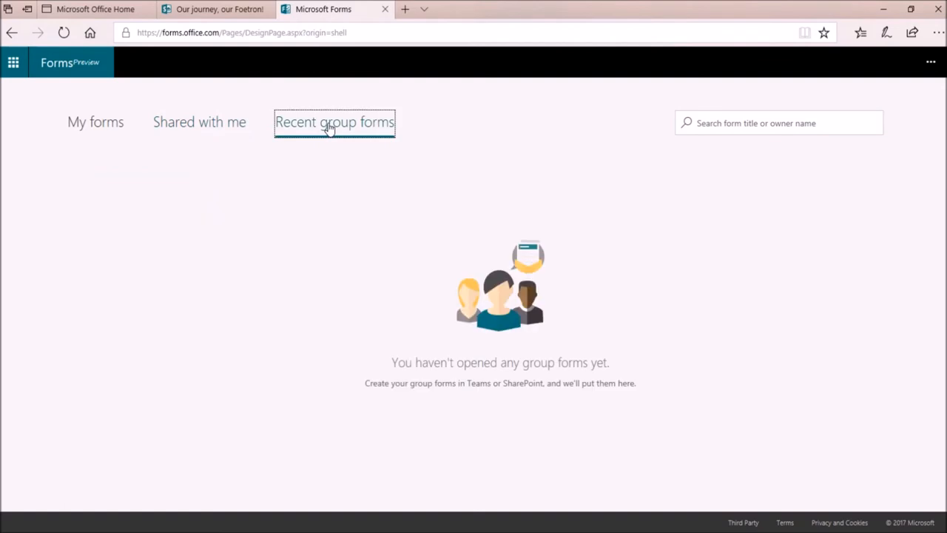
pyautogui.moveTo(322, 135)
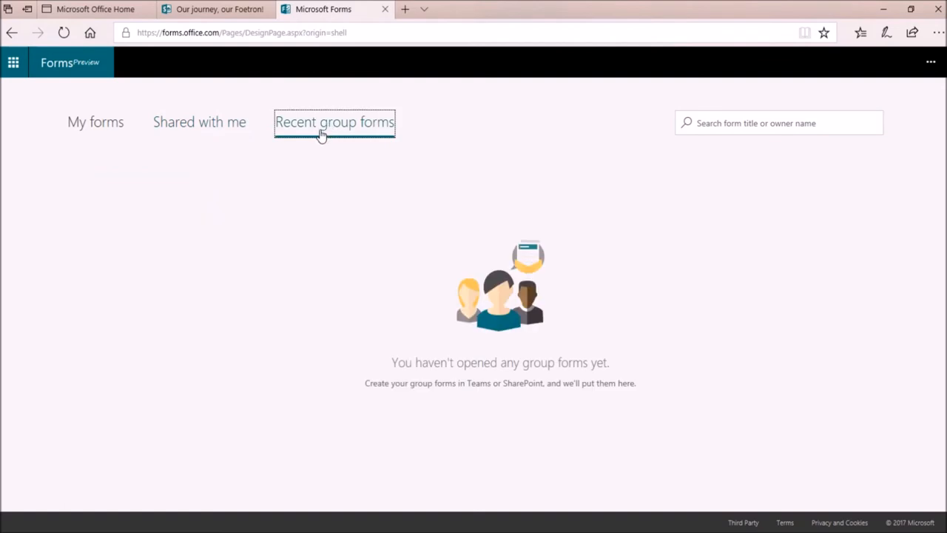
pyautogui.moveTo(373, 257)
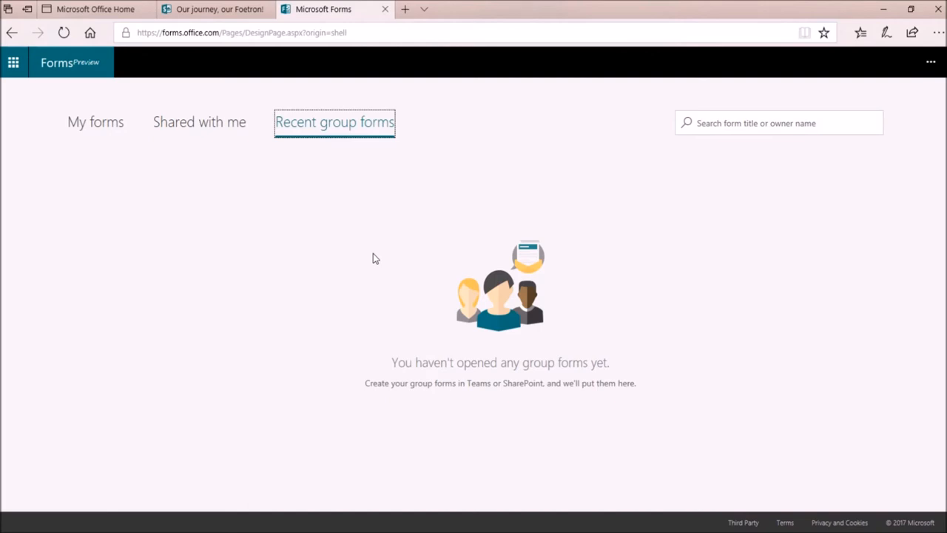
pyautogui.moveTo(373, 143)
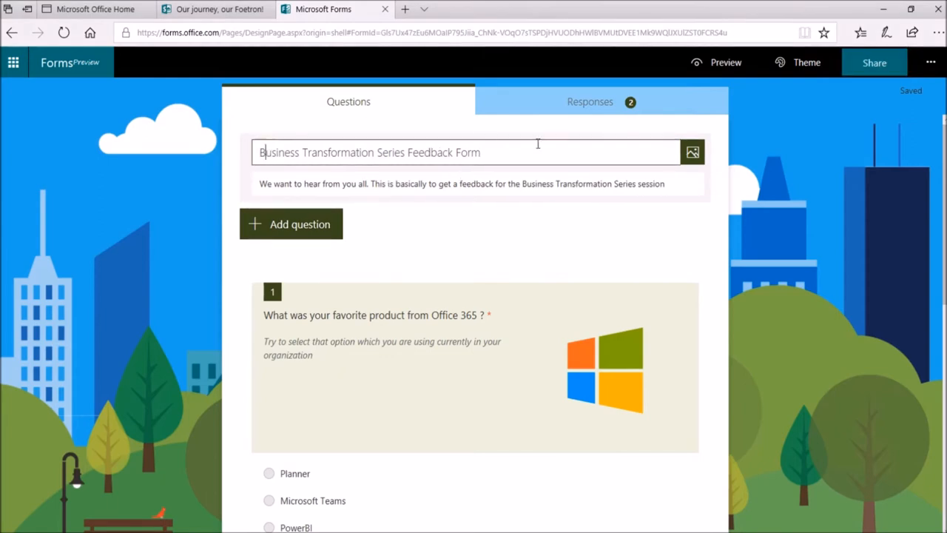
pyautogui.moveTo(691, 152)
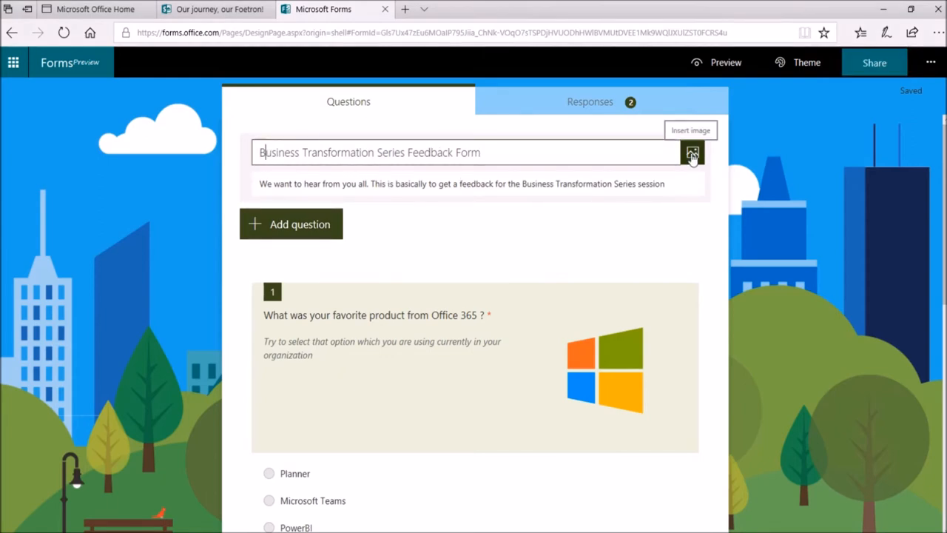
# Open the image picker beside the Business Transformation Series Feedback Form title.
pyautogui.click(691, 152)
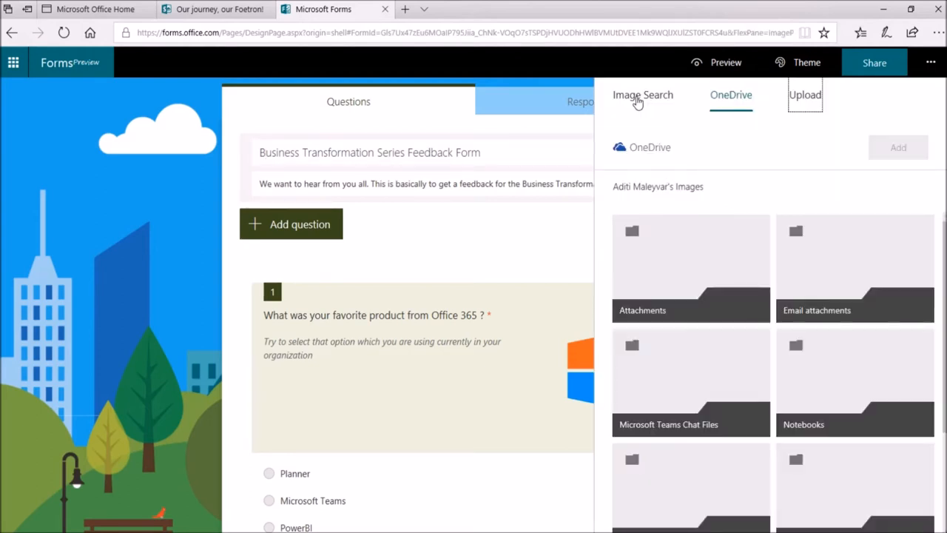
pyautogui.click(642, 95)
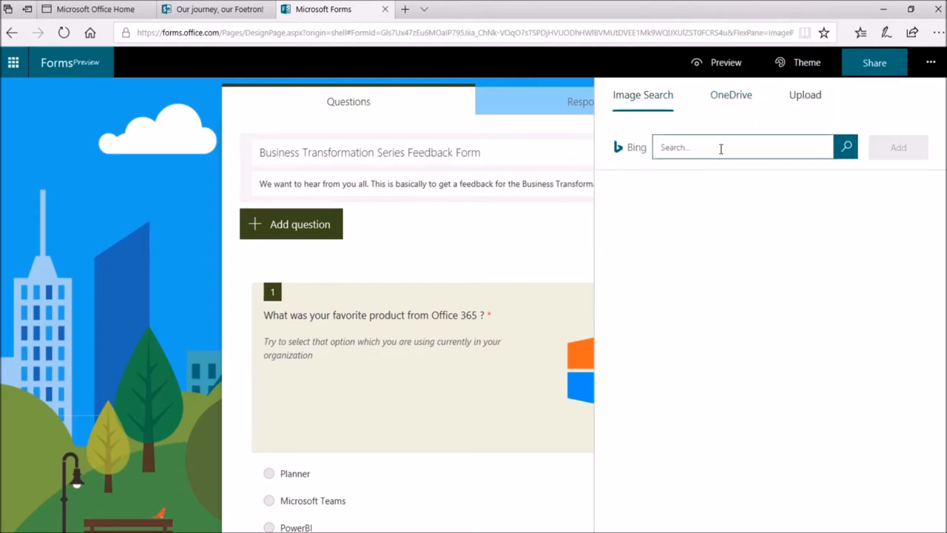
pyautogui.write('Microsoft')
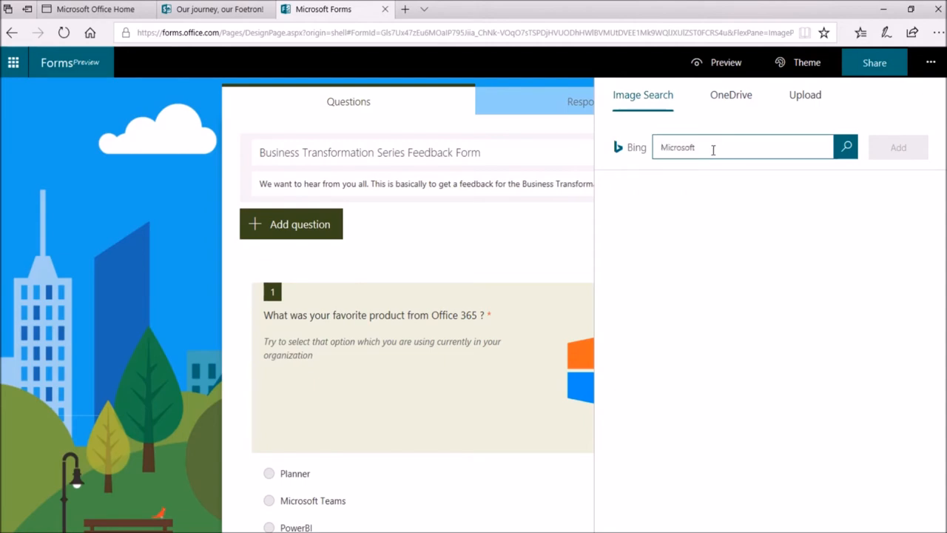
pyautogui.click(845, 147)
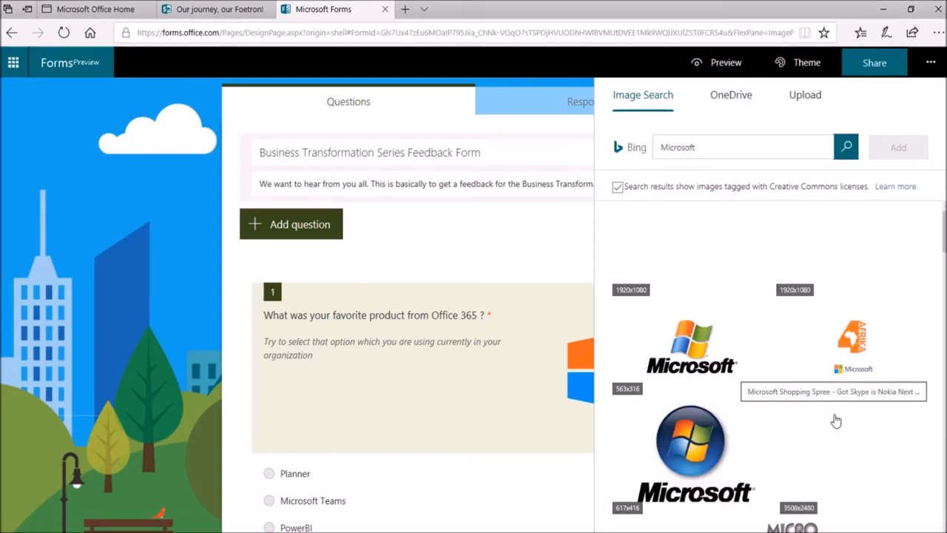
pyautogui.click(690, 248)
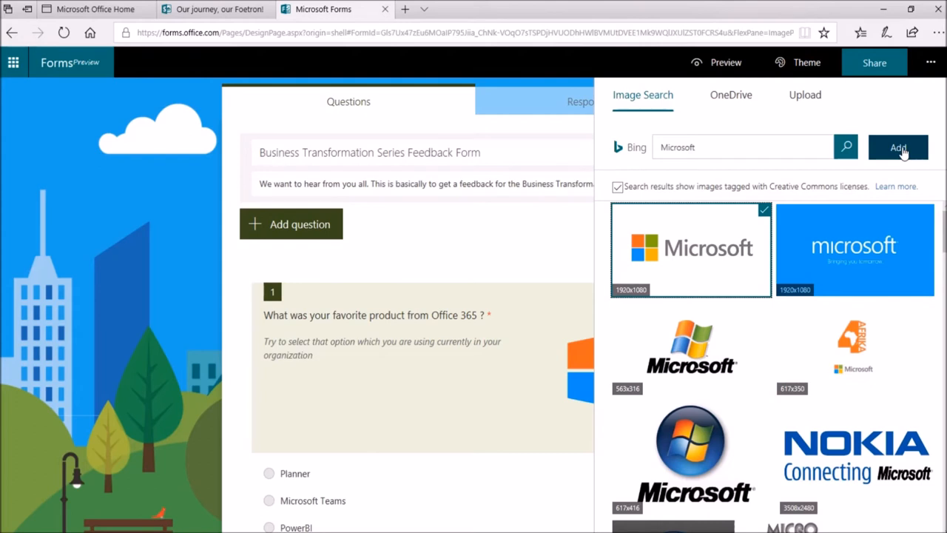
pyautogui.moveTo(730, 95)
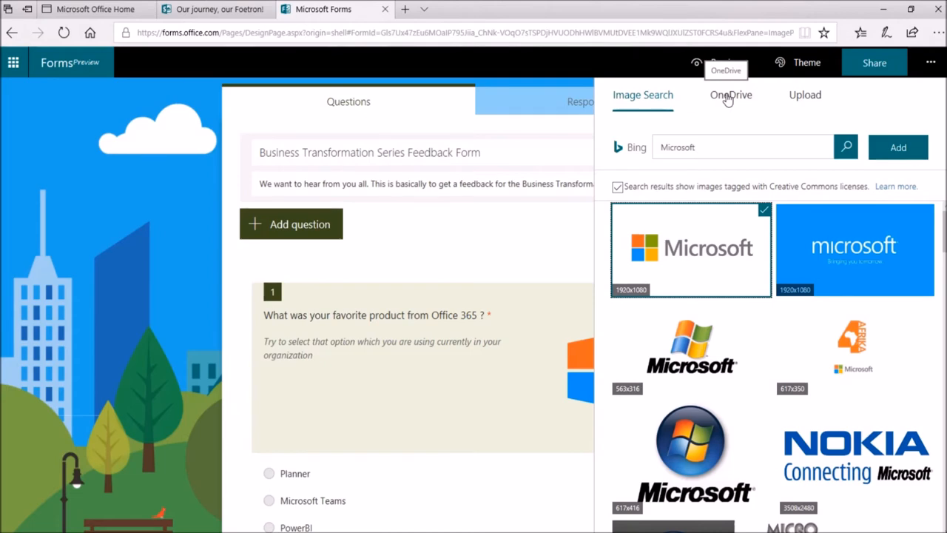
pyautogui.click(731, 95)
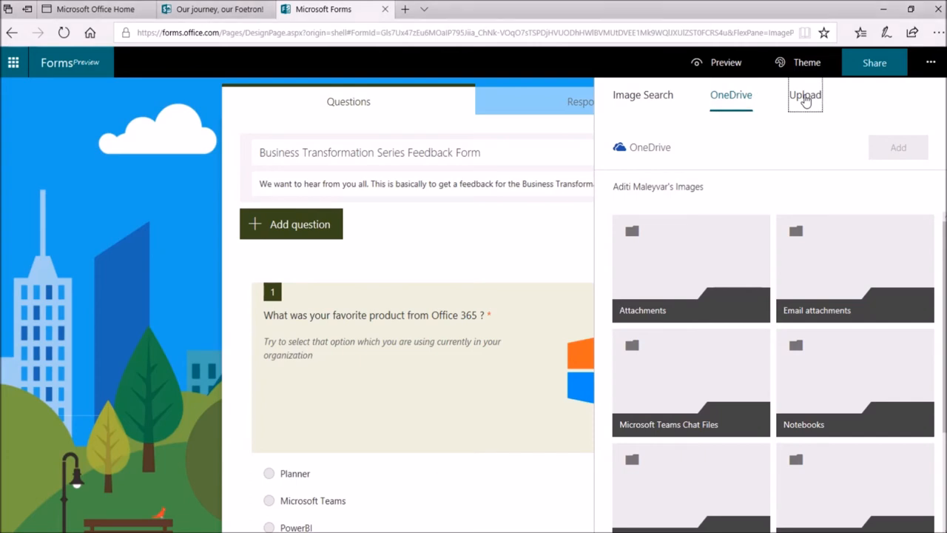
# Upload the orange F logo file from the computer as the form's title image.
pyautogui.click(804, 95)
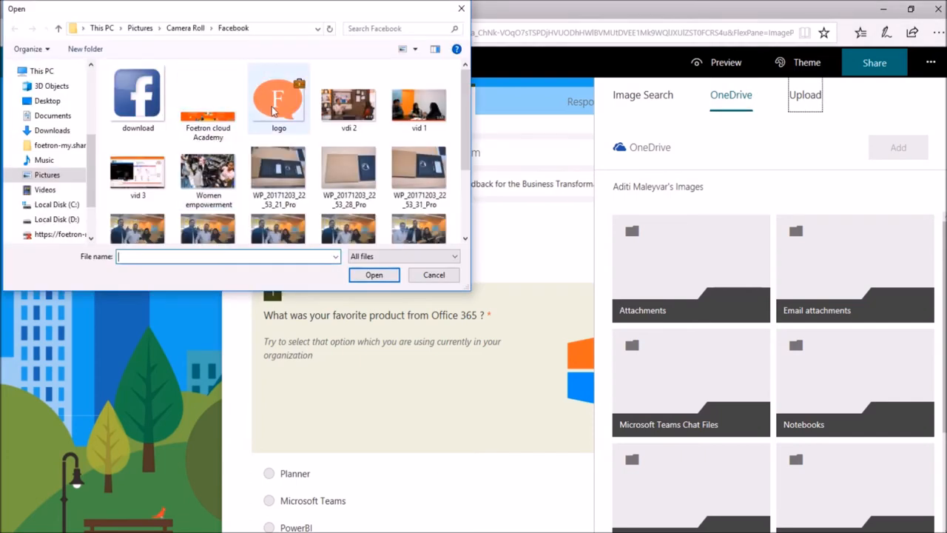
pyautogui.click(278, 96)
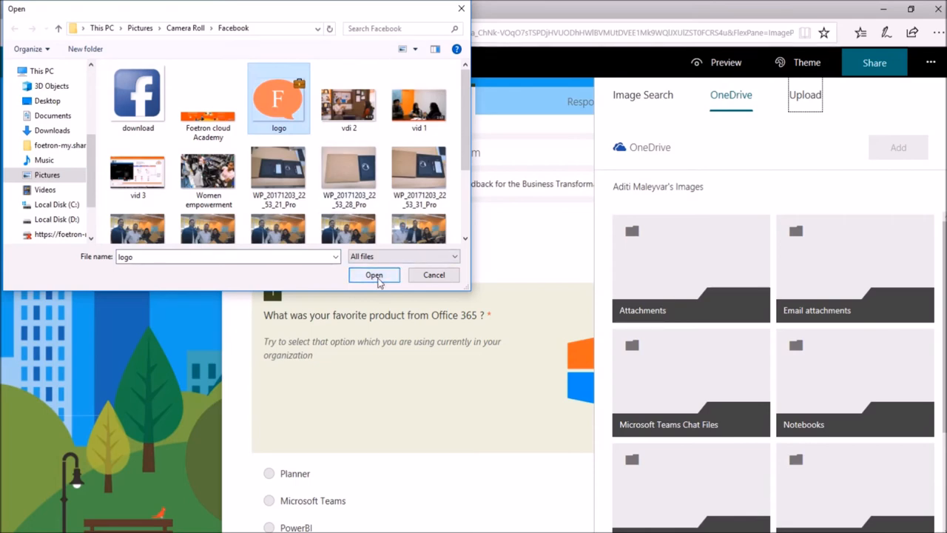
pyautogui.click(373, 274)
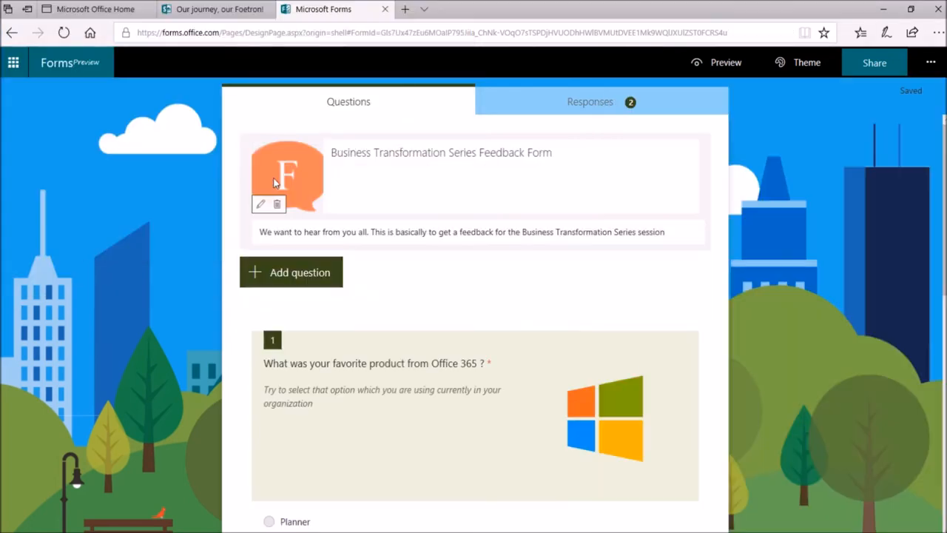
pyautogui.moveTo(718, 62)
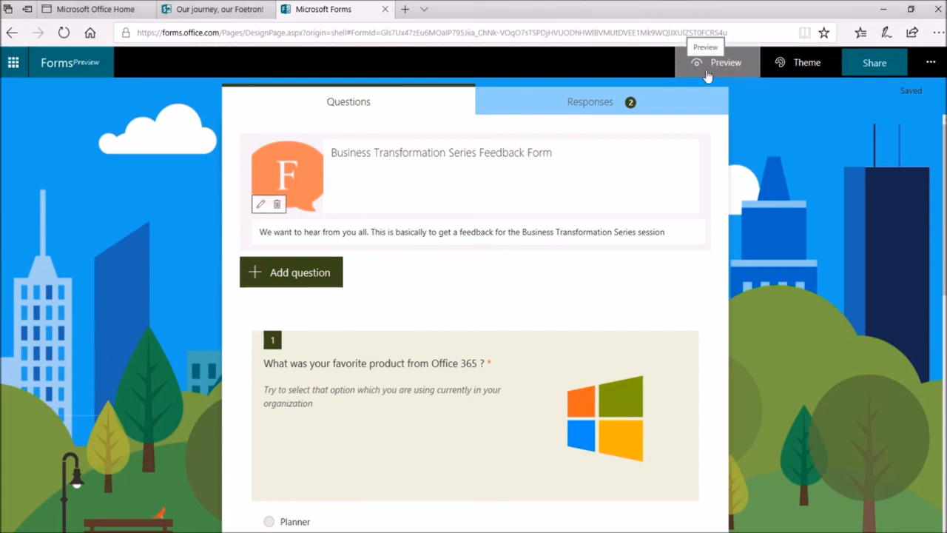
# Preview the feedback form to see the orange F logo in the header.
pyautogui.click(725, 62)
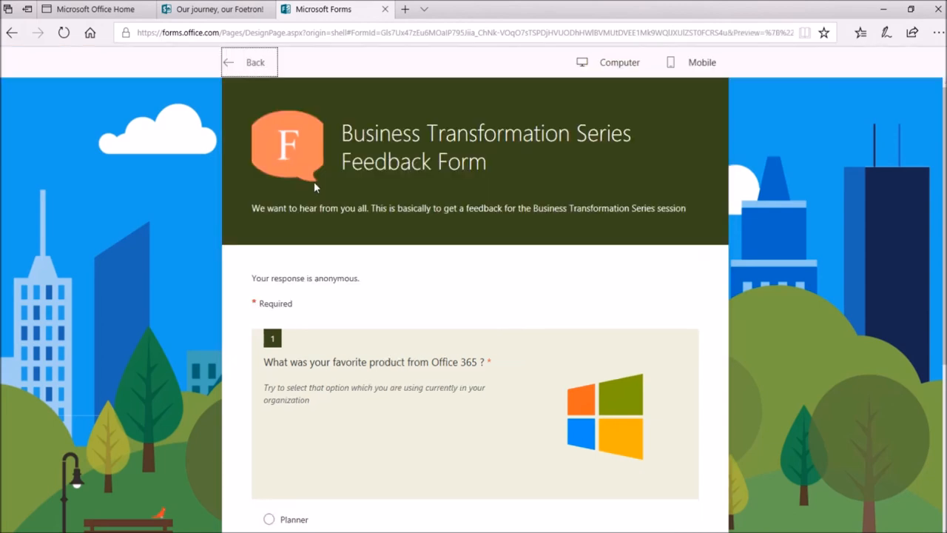
pyautogui.moveTo(540, 193)
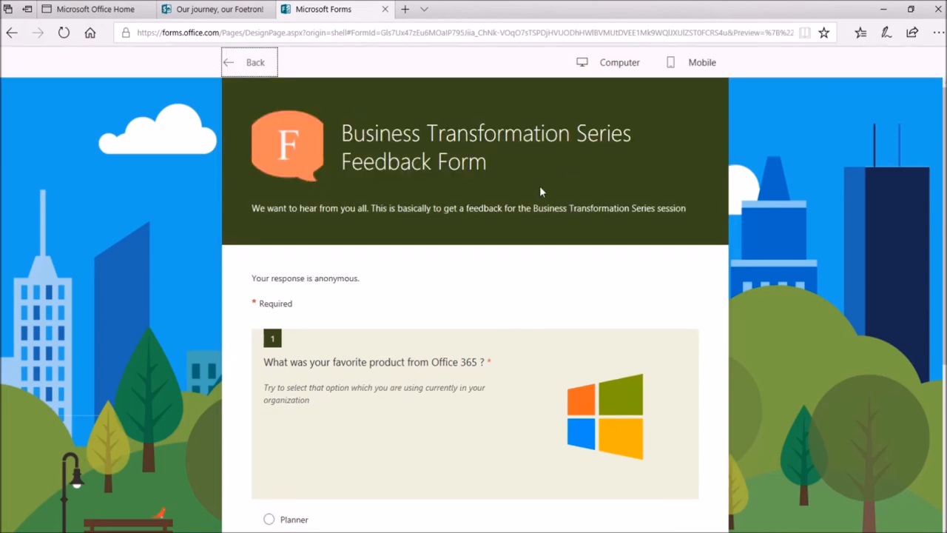
pyautogui.moveTo(498, 141)
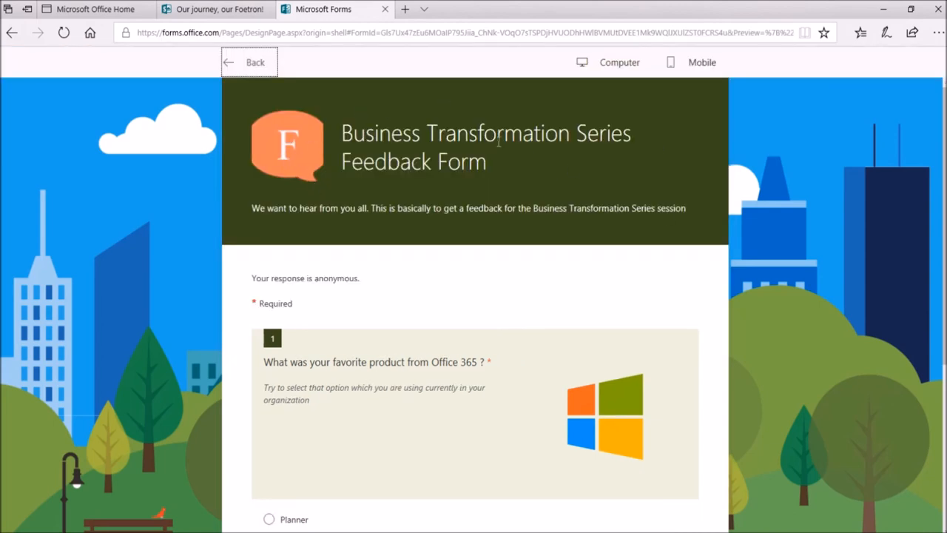